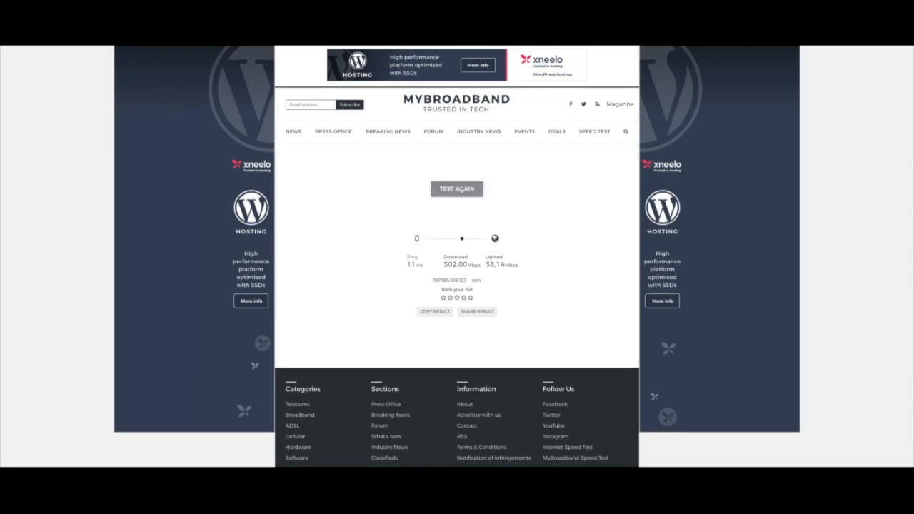
- Rerun the MyBroadband speed test, getting 12 ms ping, 301.84 Mbps down, 37.35 Mbps up
{"action": "left_click", "coordinate": [456, 188]}
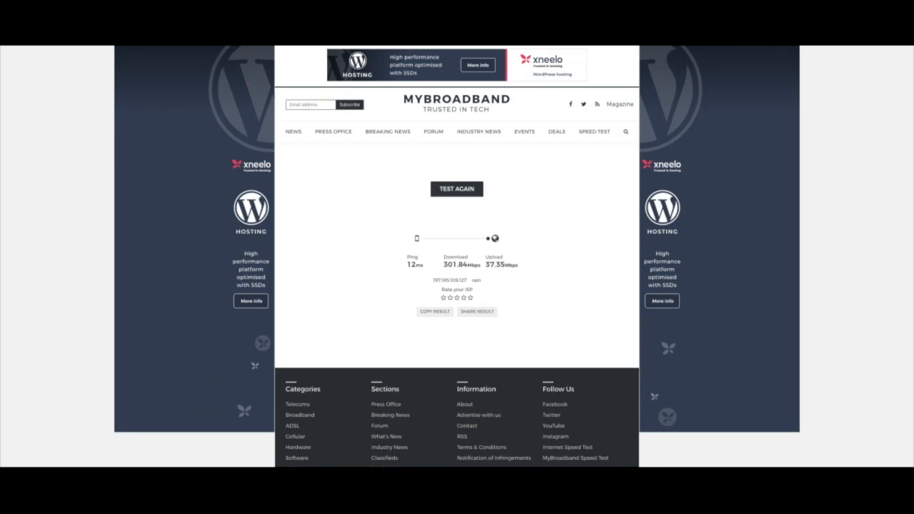
{"action": "left_click", "coordinate": [456, 189]}
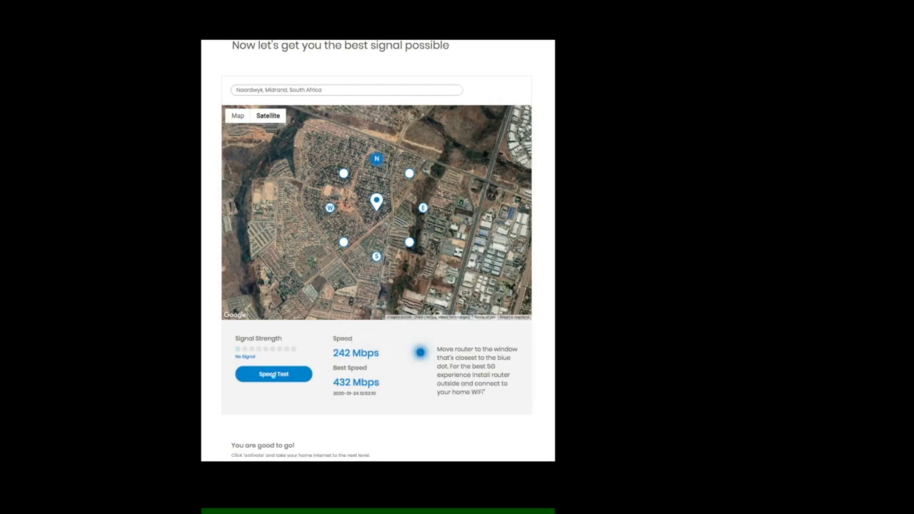
- Run the Rain router Speed Test to 392 Mbps, then start a second measurement
{"action": "left_click", "coordinate": [273, 373]}
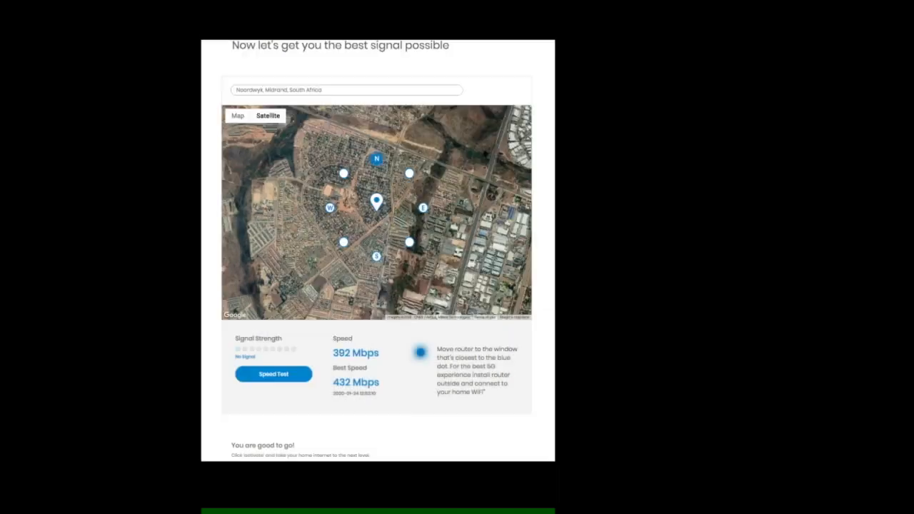
{"action": "left_click", "coordinate": [273, 373]}
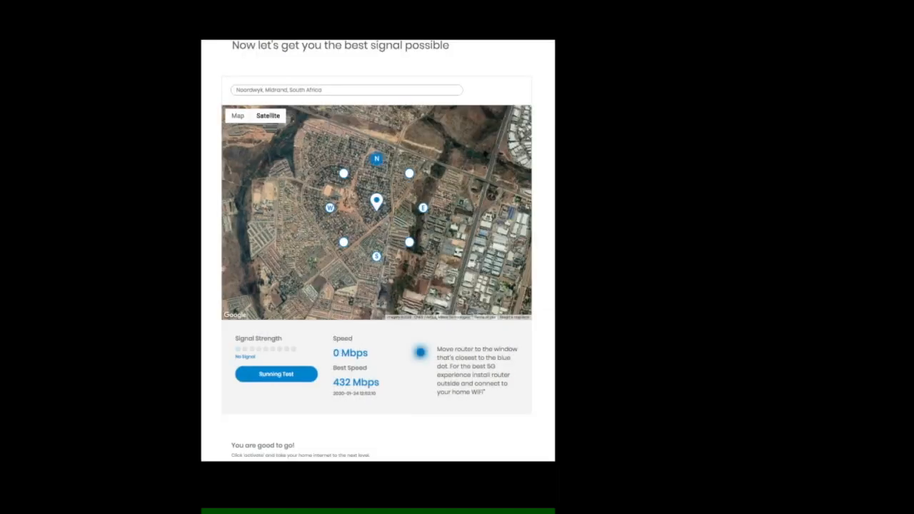